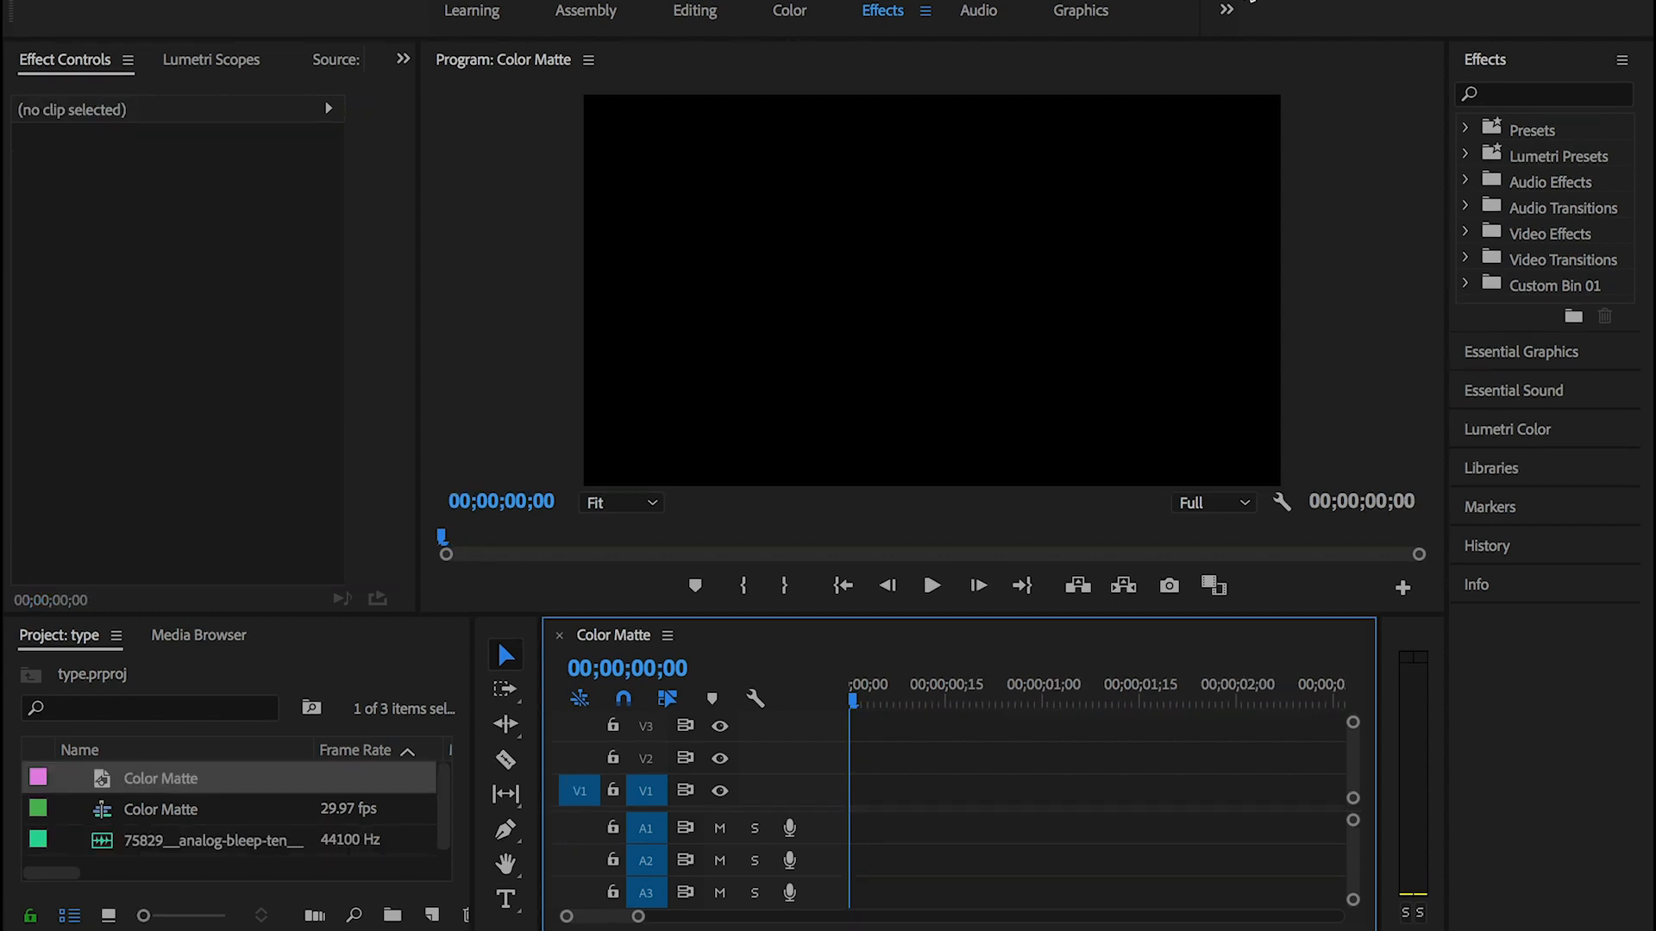
mouse_move(435, 873)
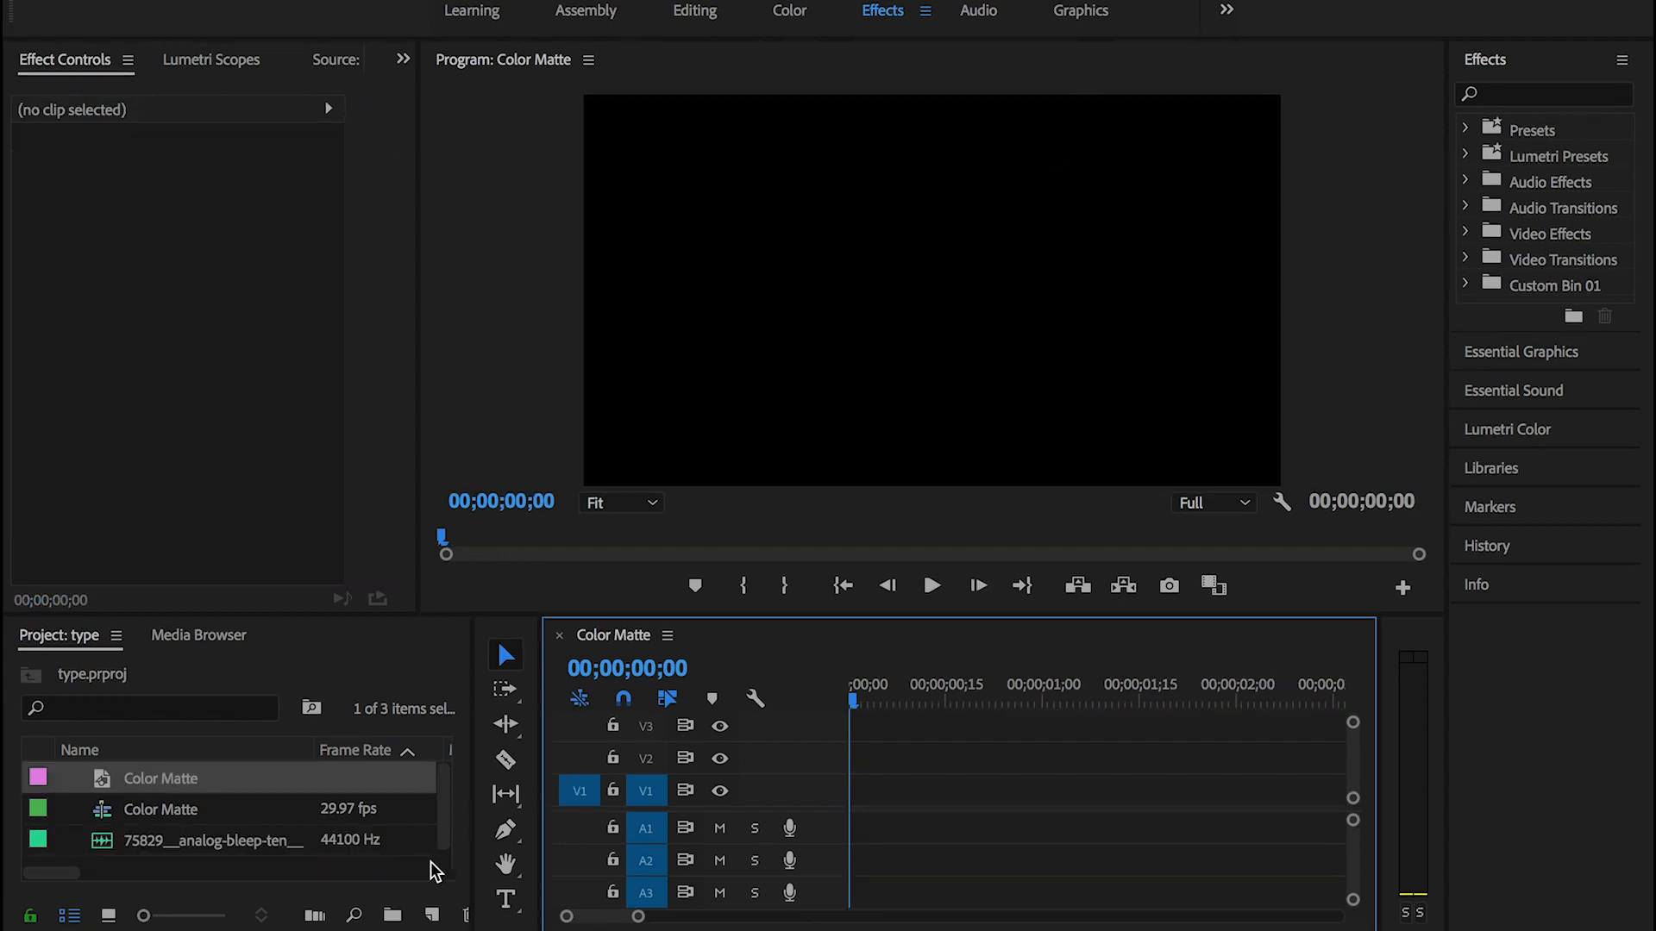
mouse_move(429, 910)
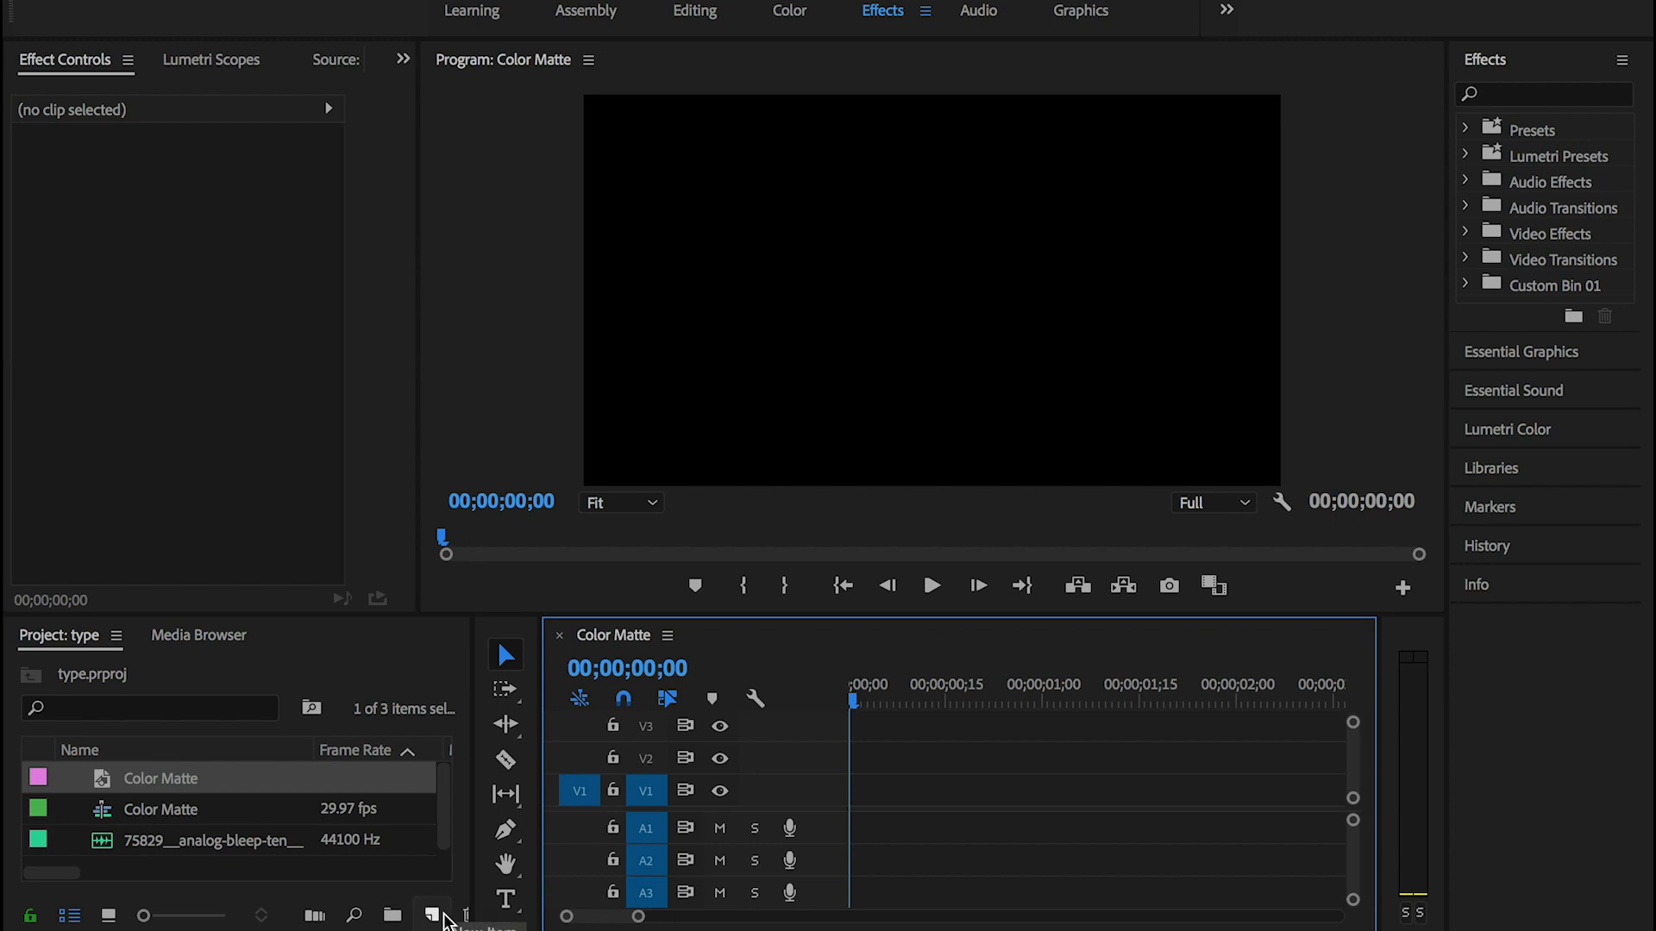
Create a new 1920×1080 color matte in black (#000000)
click(429, 912)
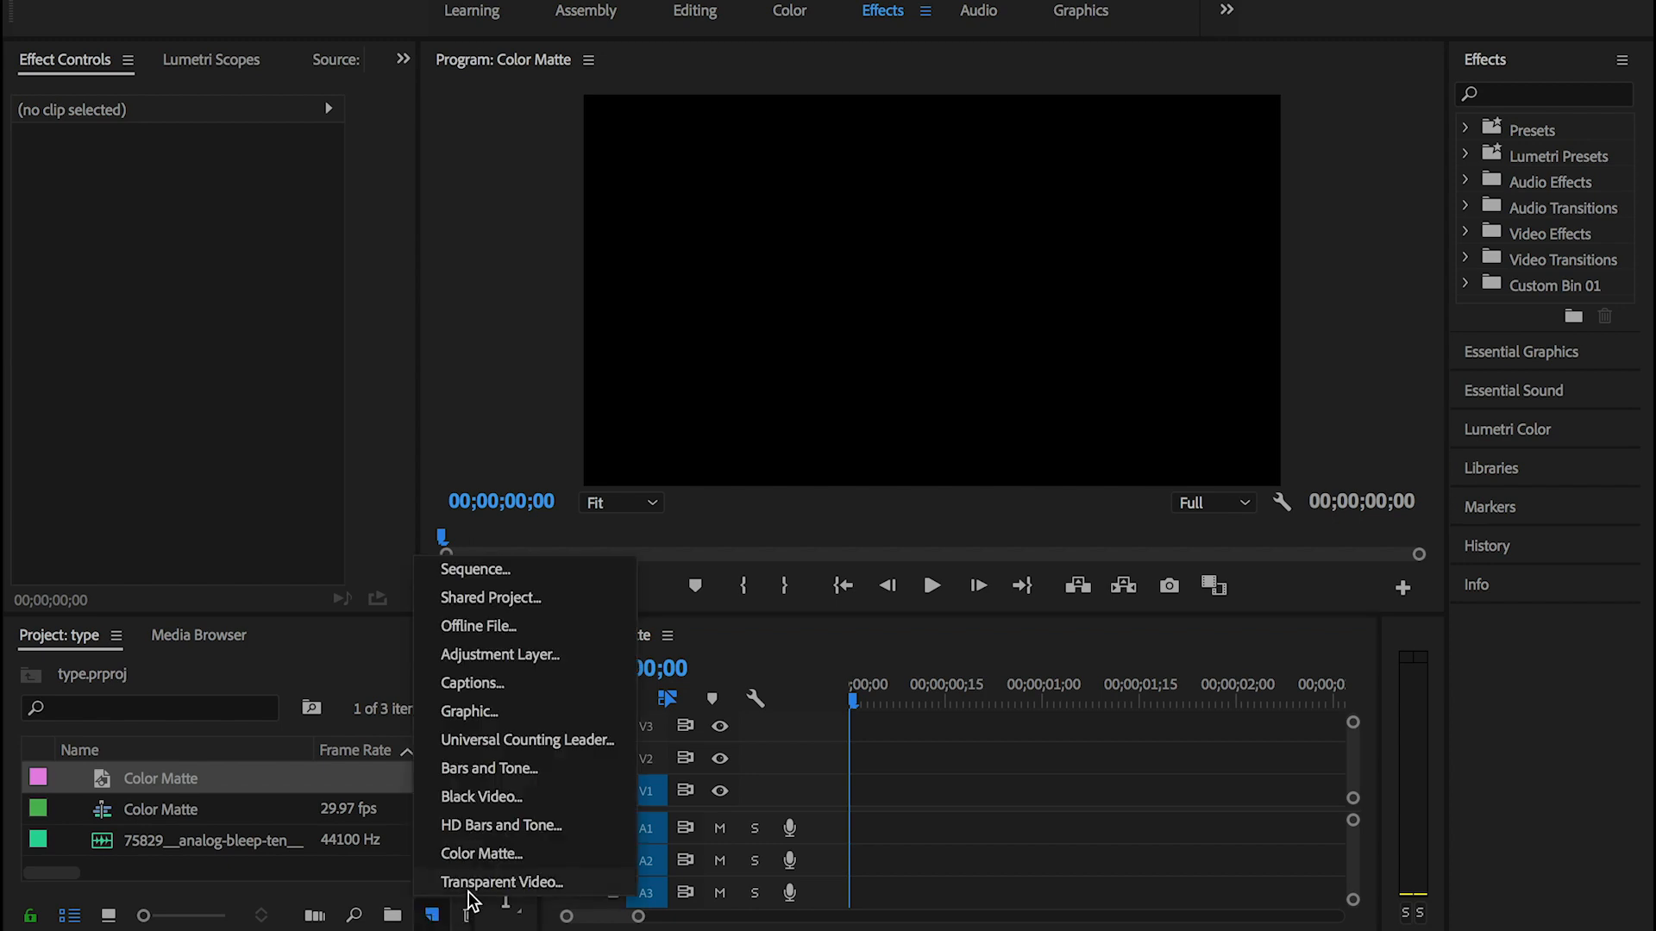
click(483, 854)
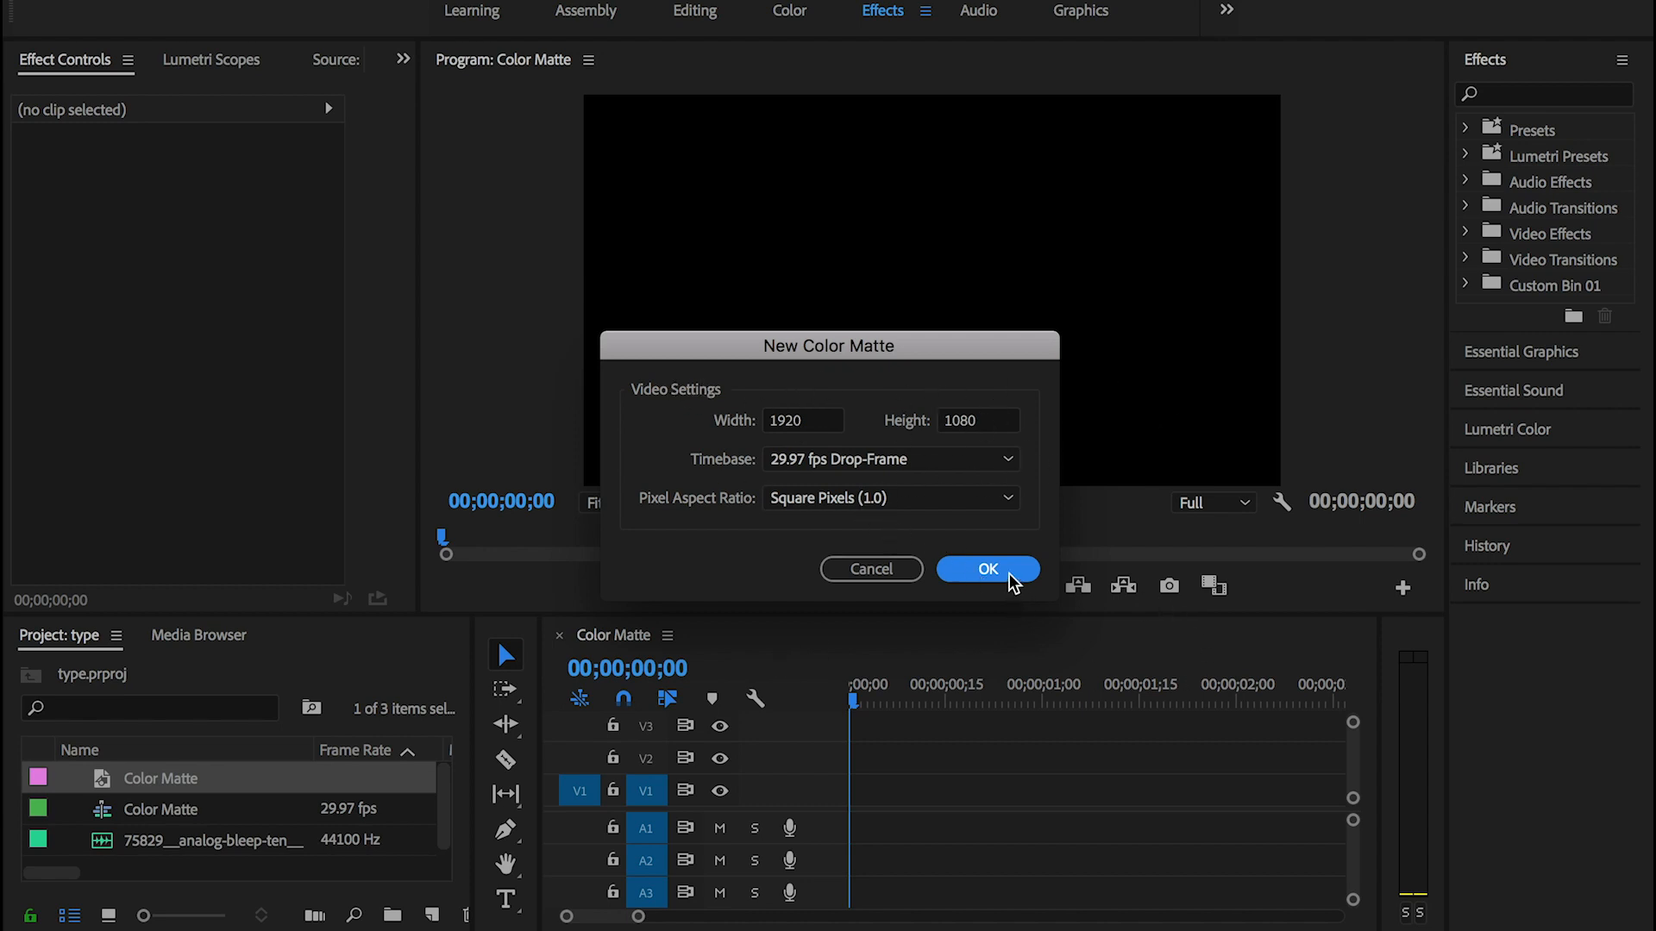
click(987, 570)
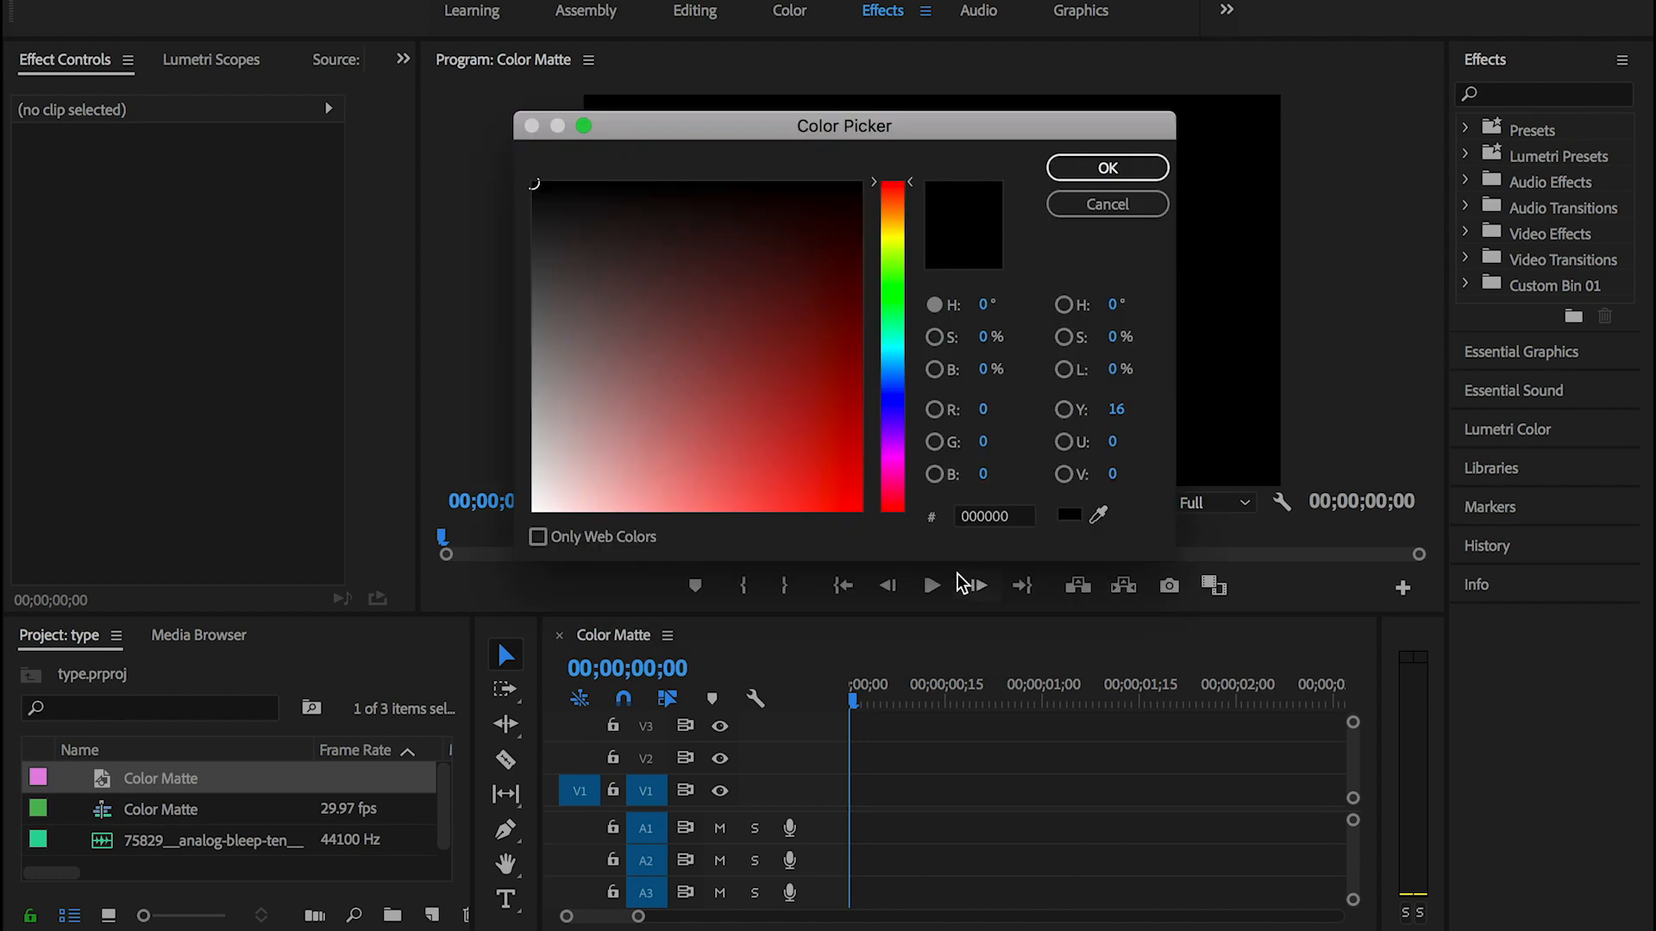
click(1108, 168)
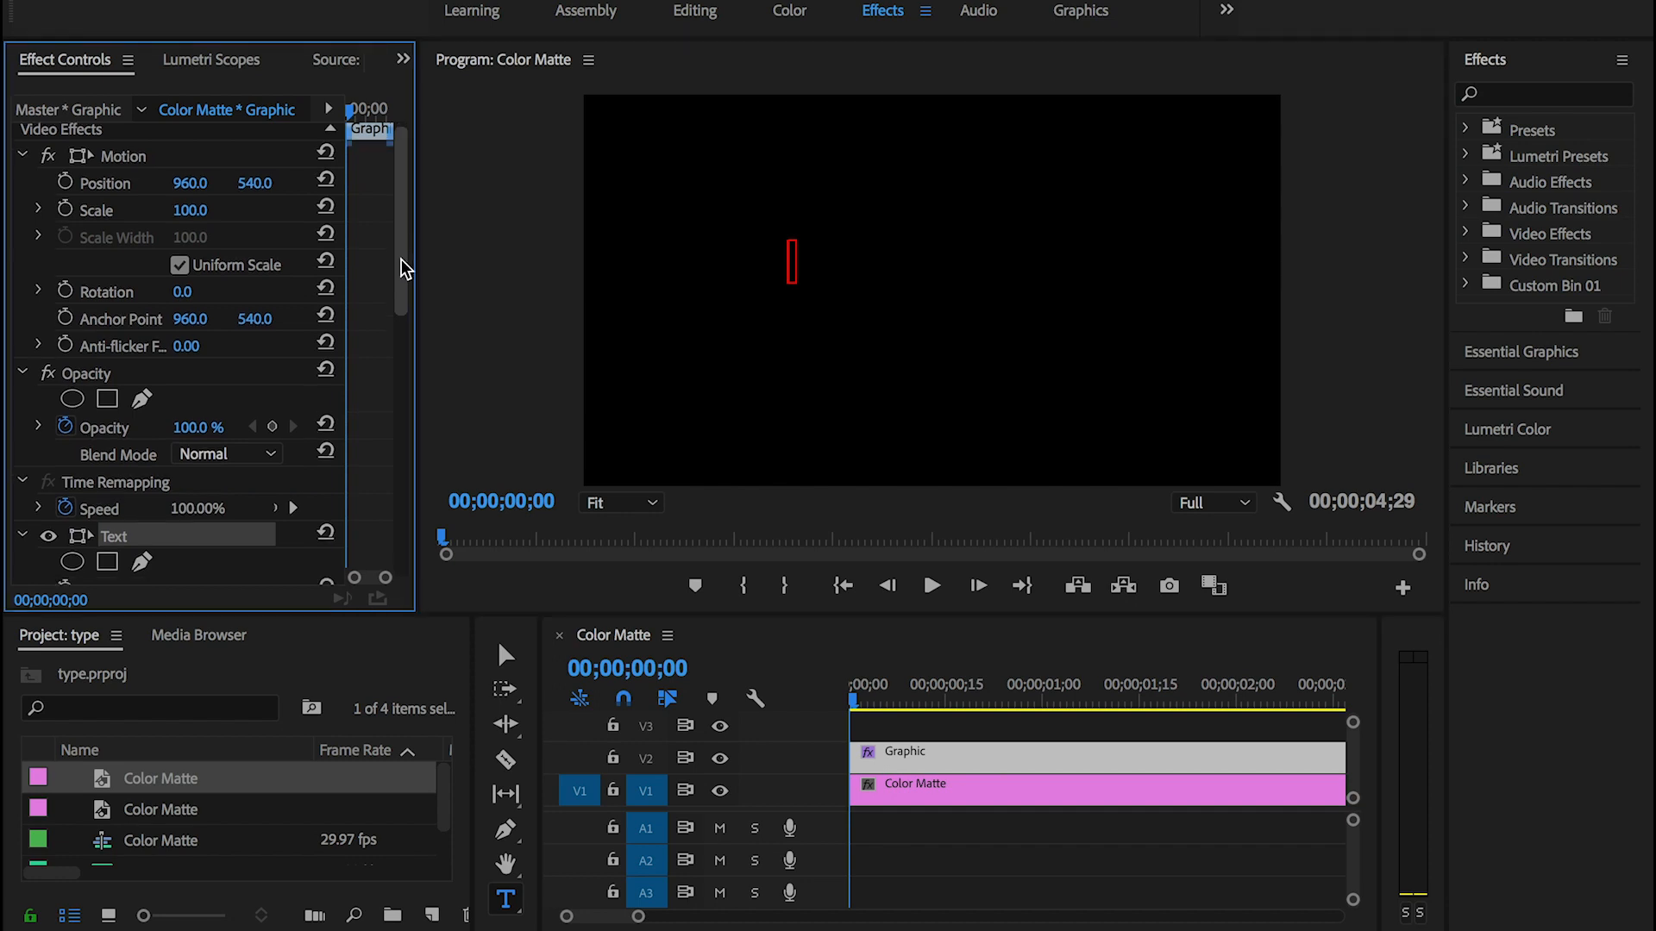
Scroll to bring the black matte and text graphic into place on the timeline
scroll(down, 3)
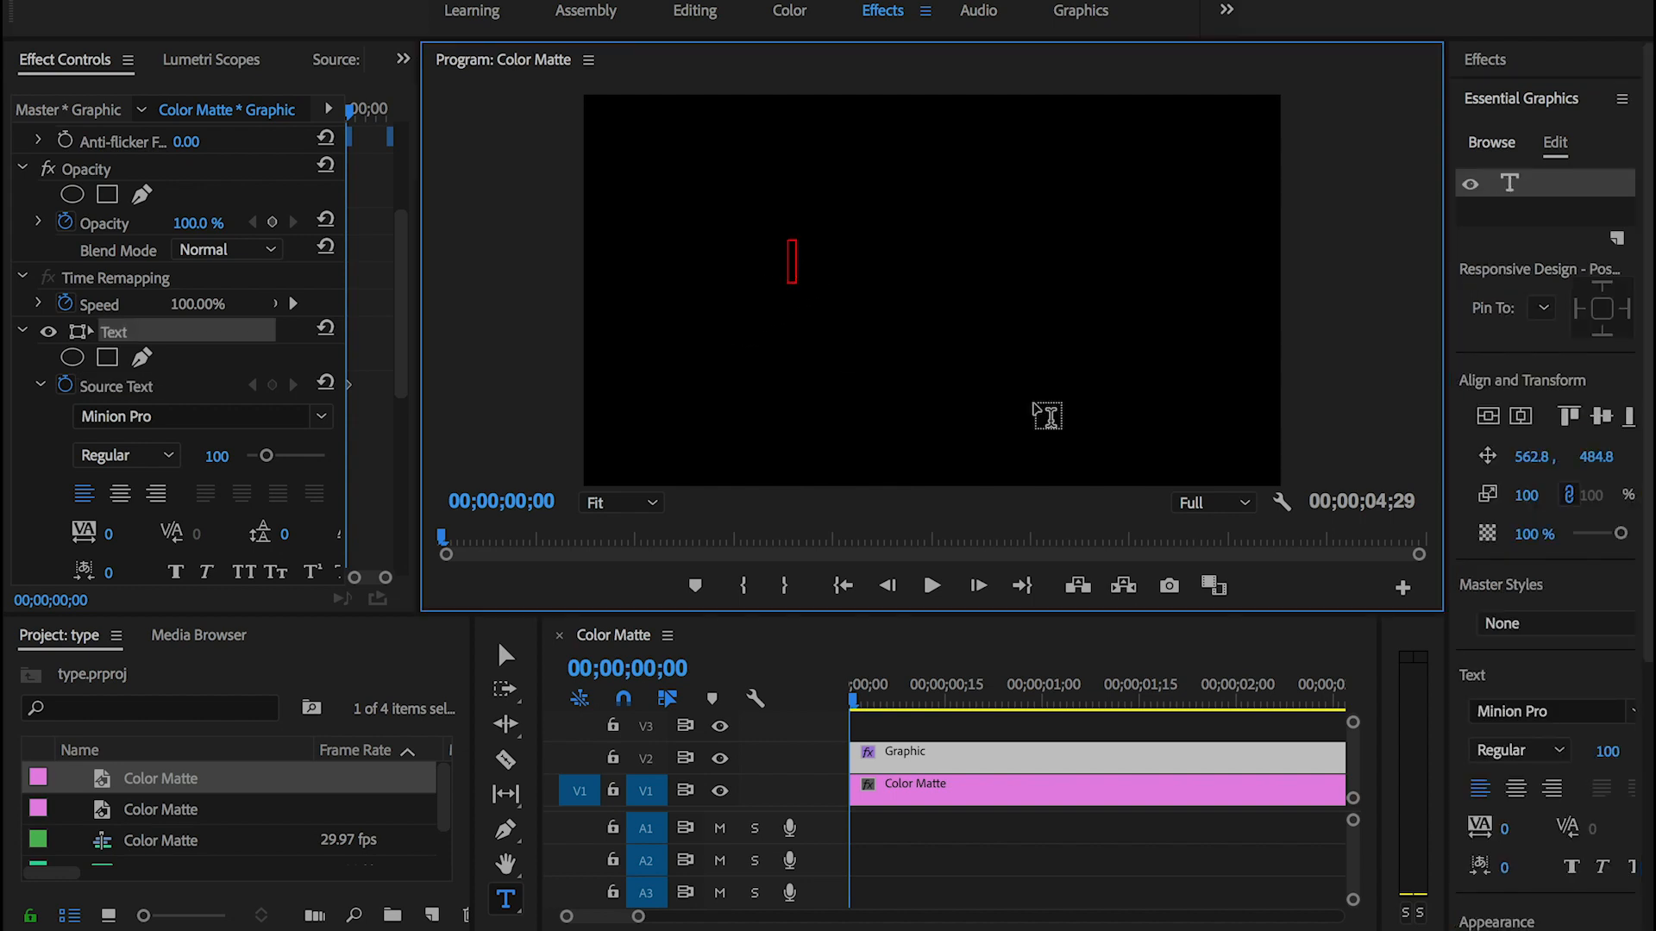
Type 'H' then 'e' on successive Source Text keyframes
text(H)
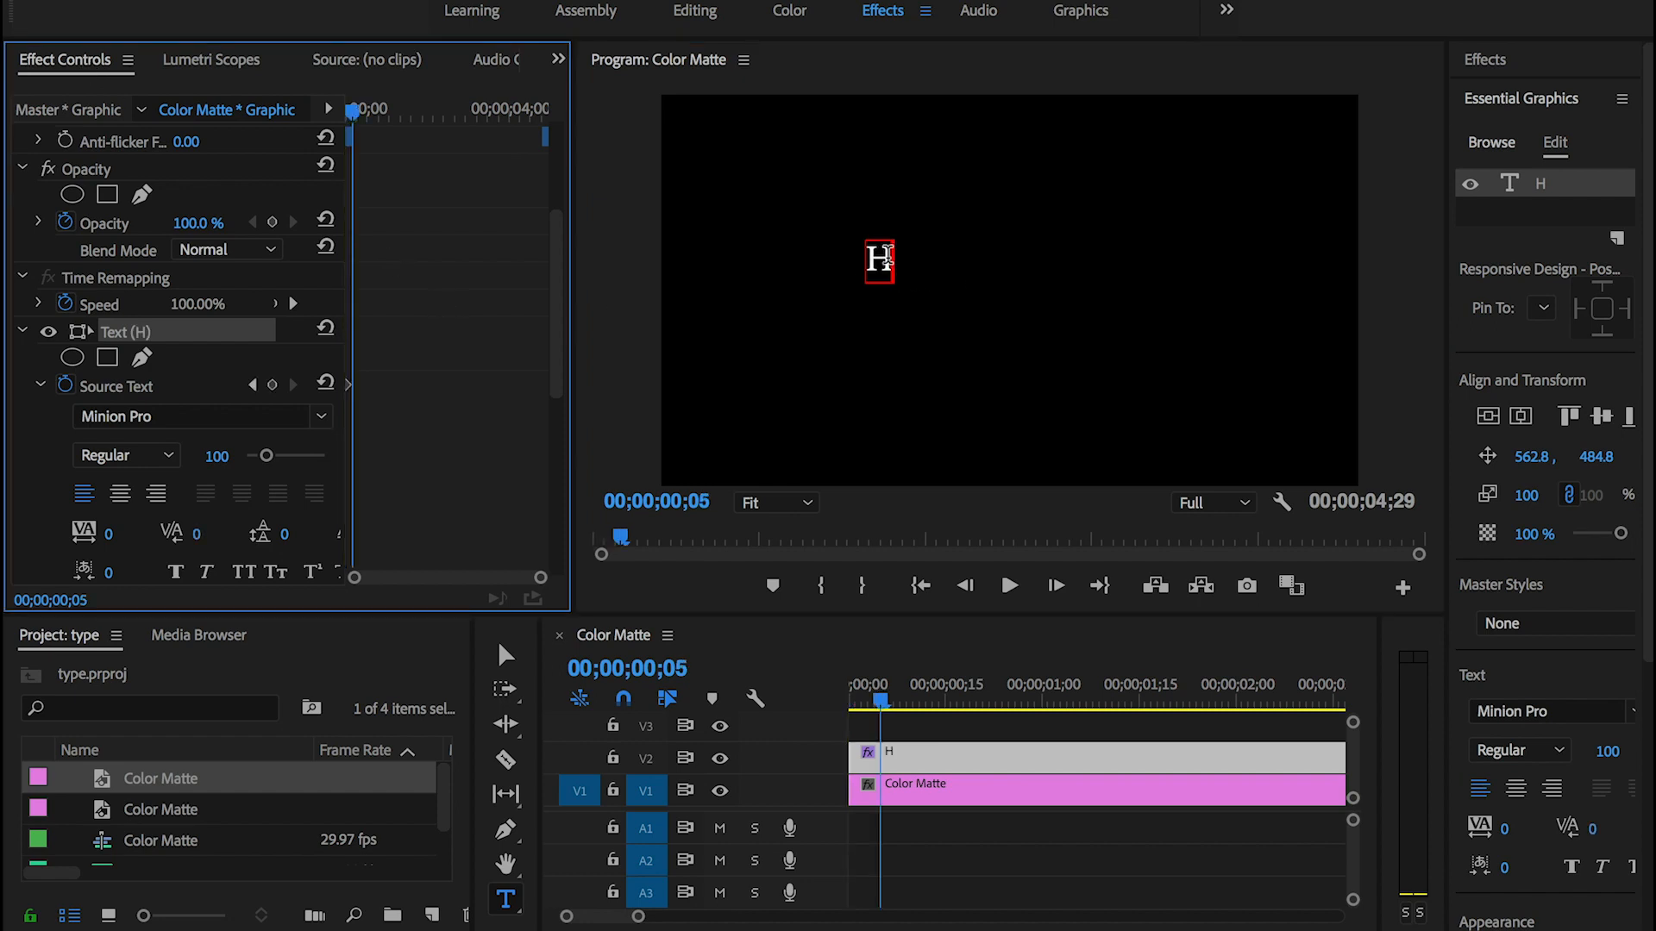
text(e)
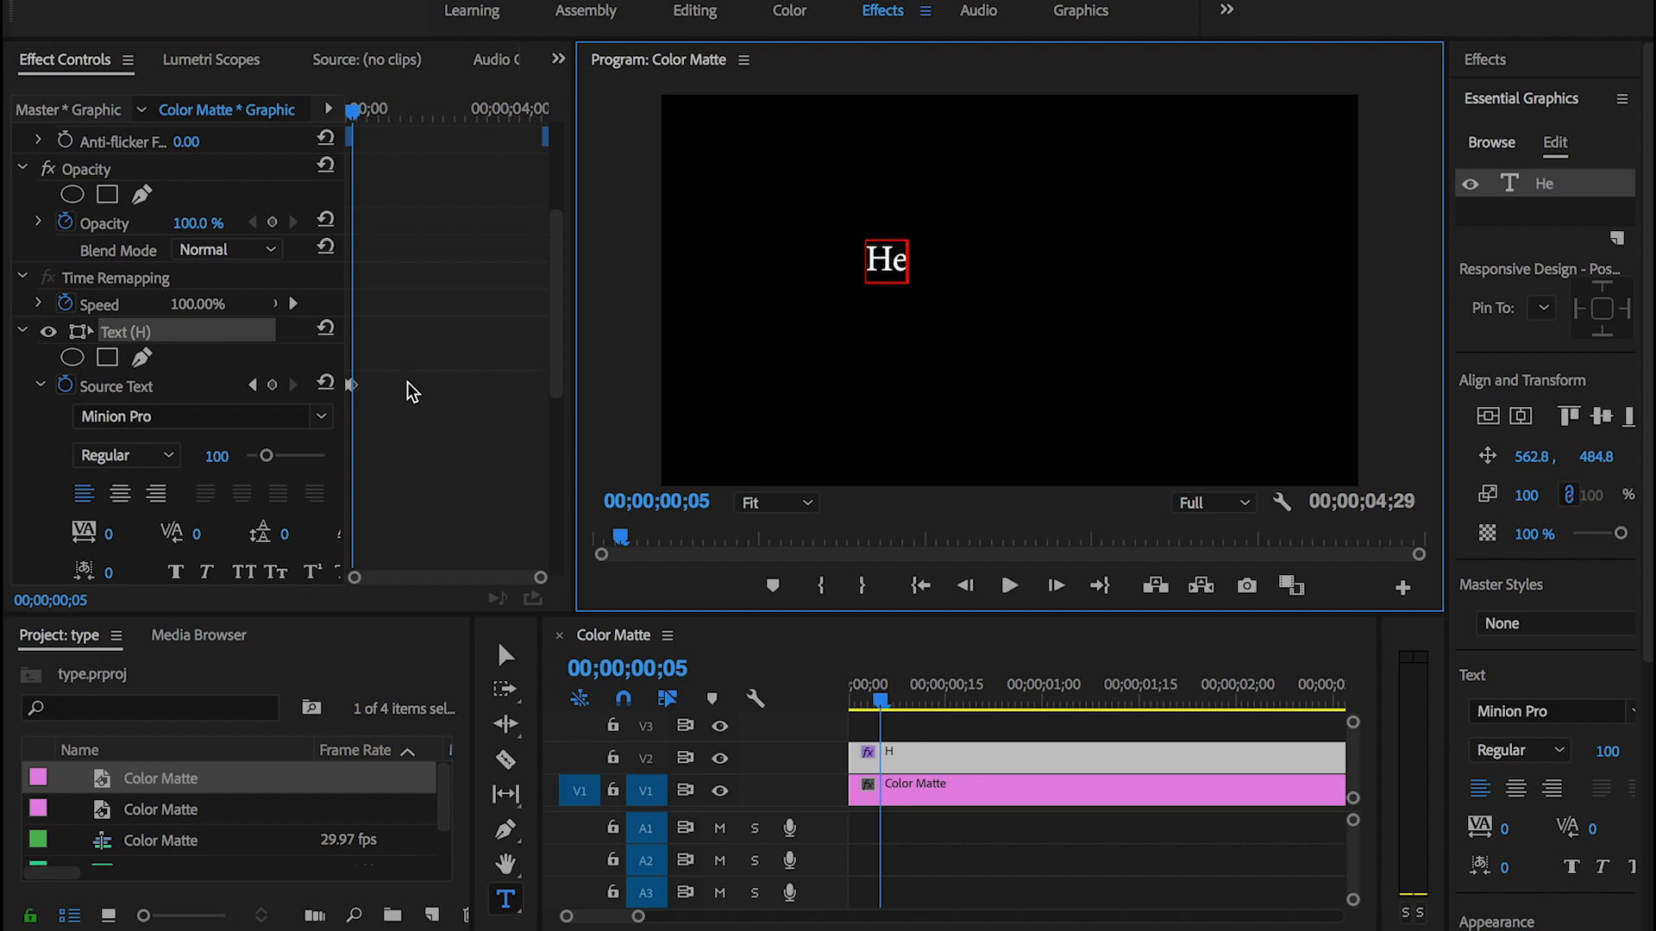
mouse_move(534, 410)
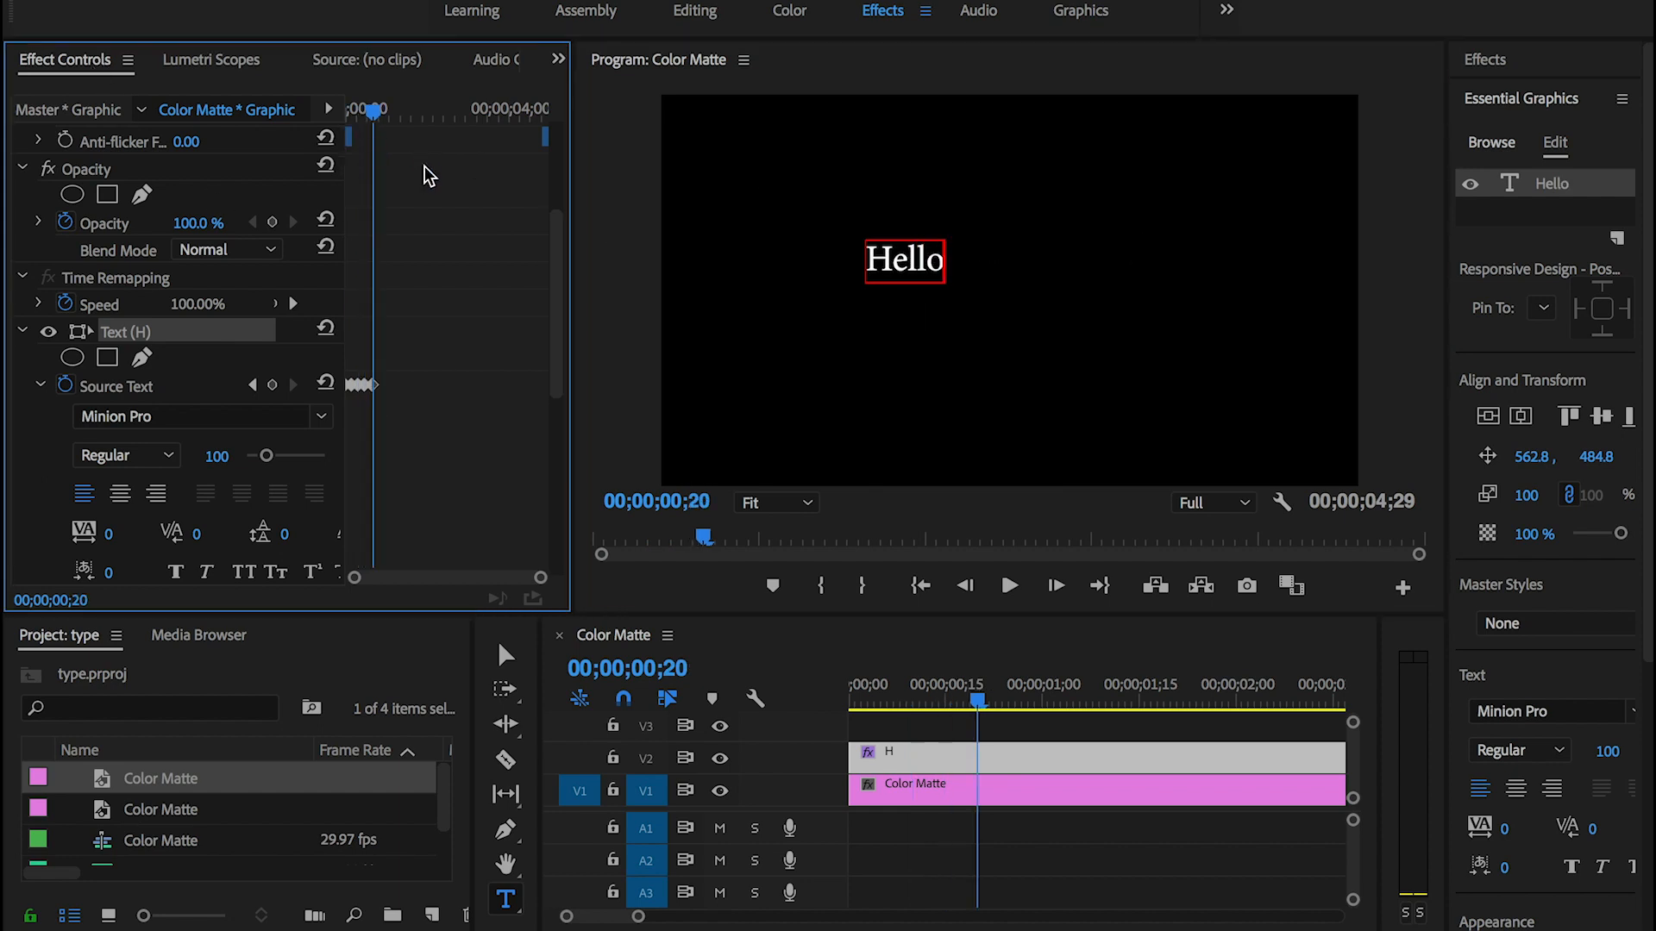
mouse_move(384, 331)
text( world)
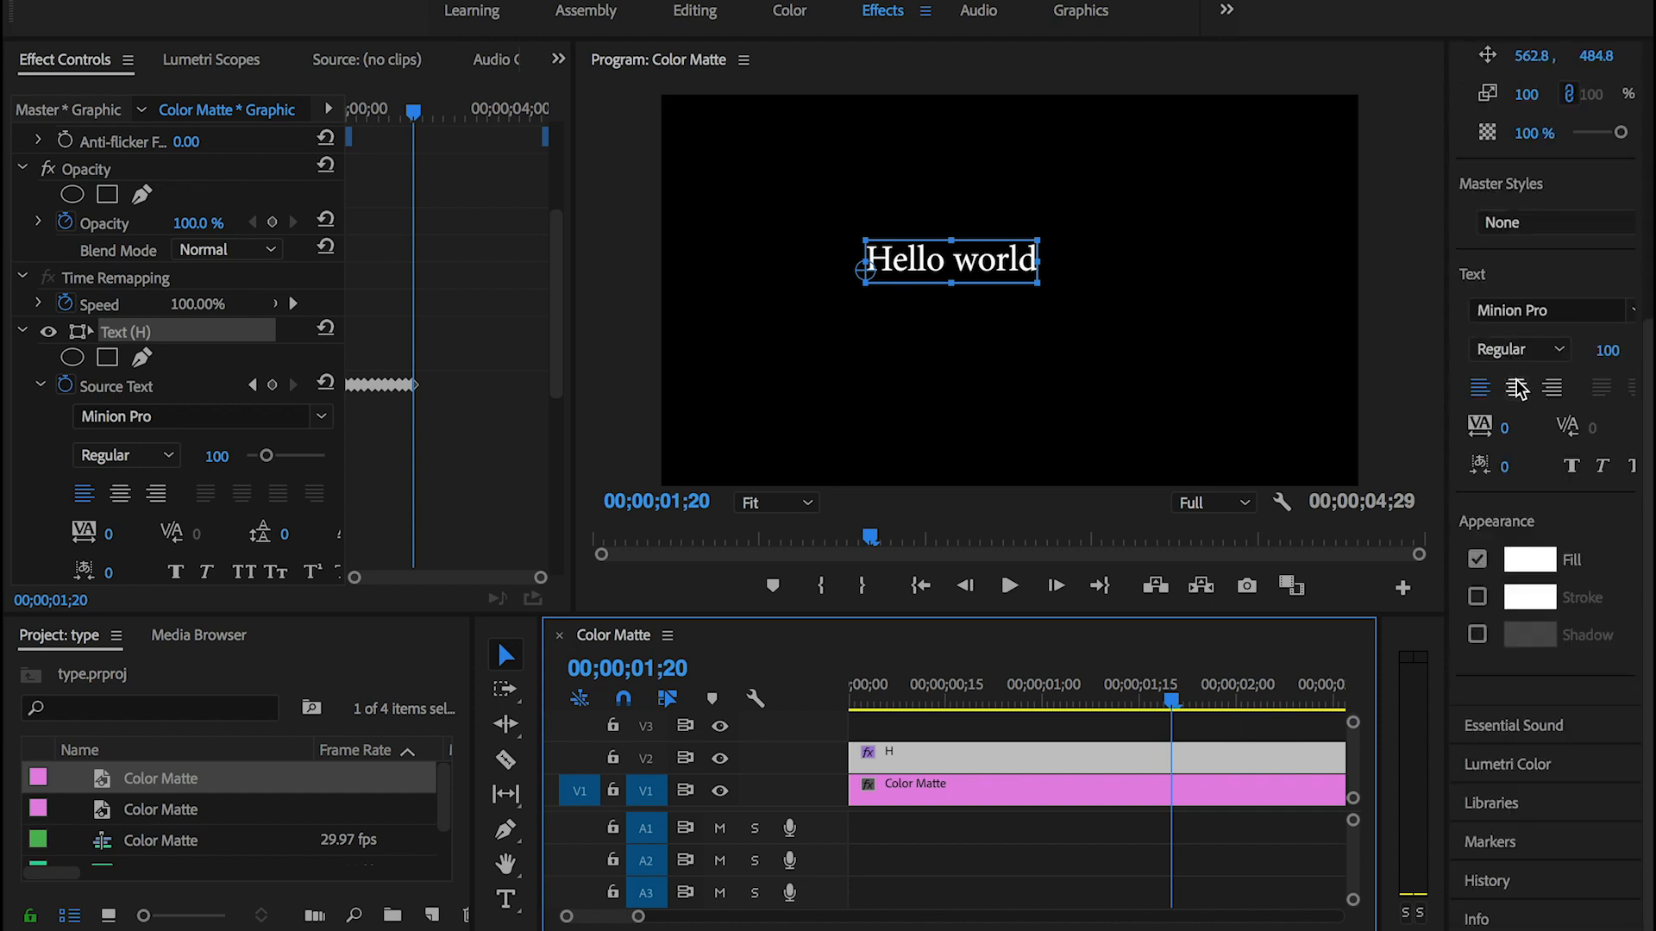
Center-align the 'Hello world' title text in Essential Graphics
click(1516, 388)
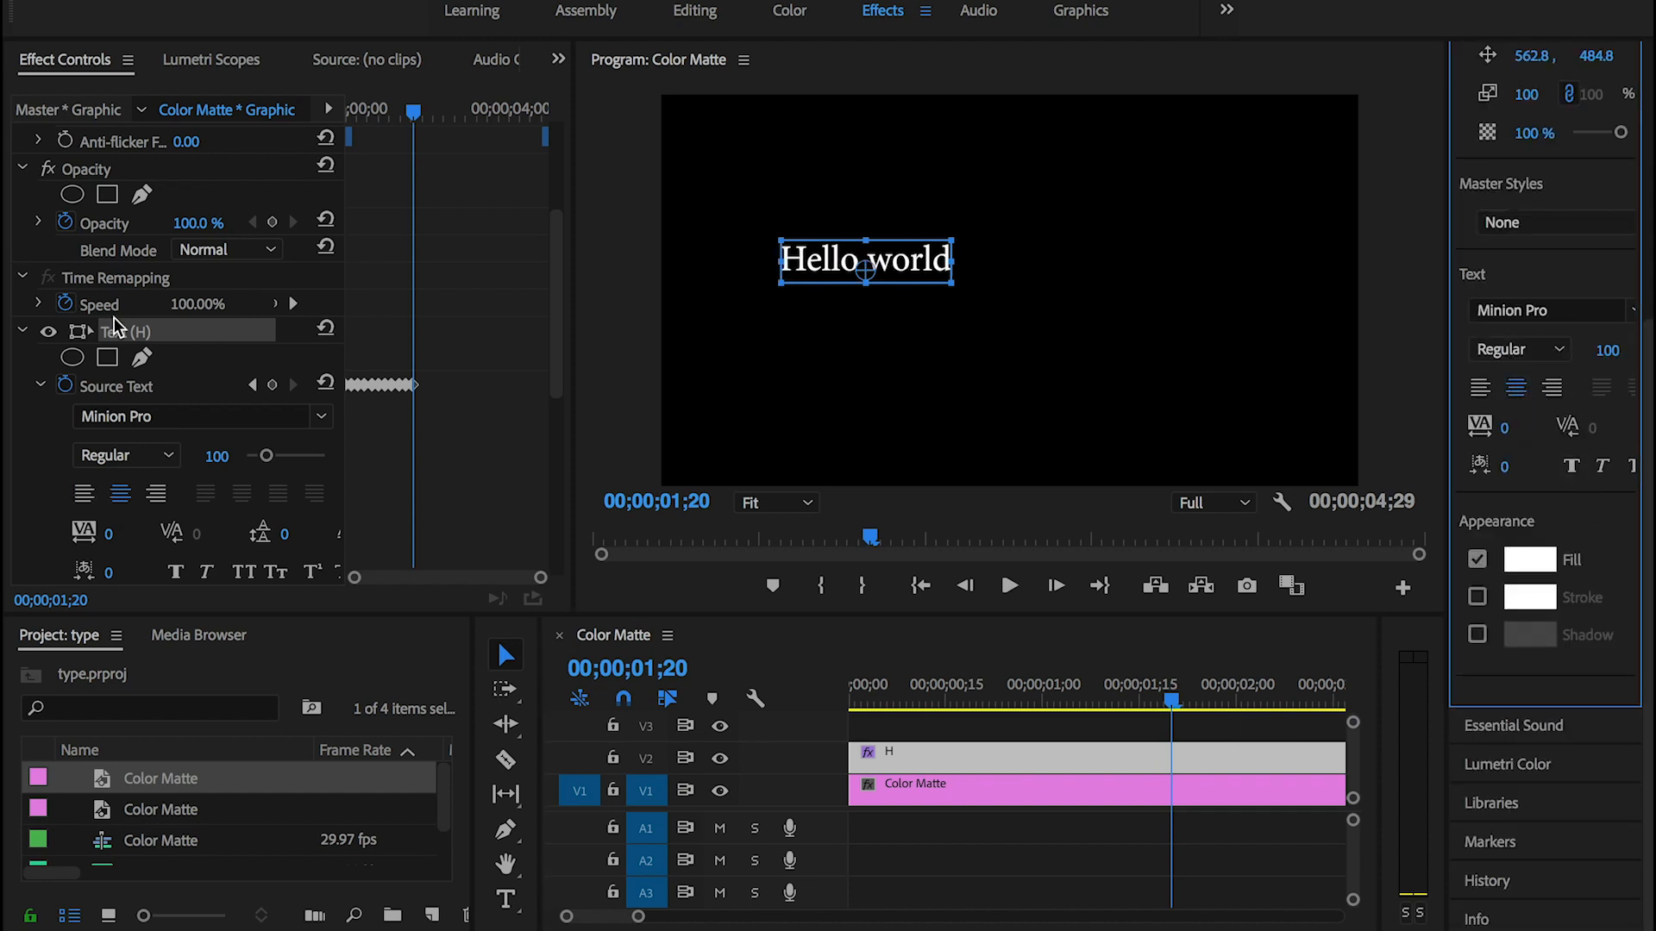